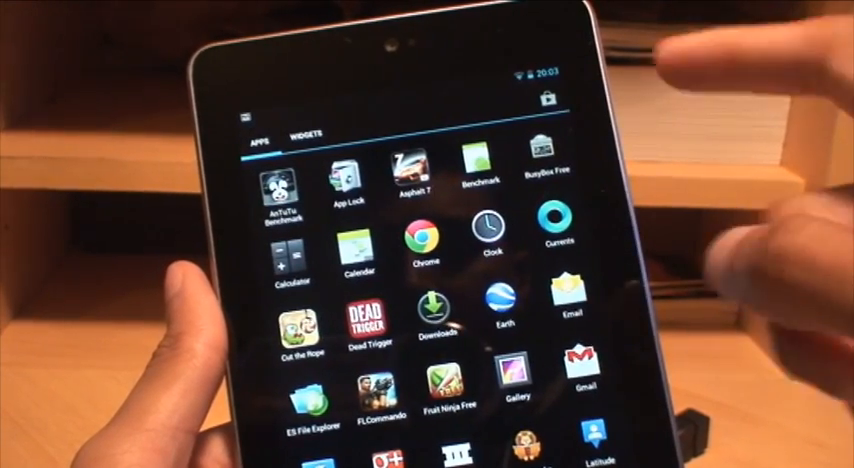
Scroll the Apps tab to locate Nexus Media Importer
scroll("left", 3)
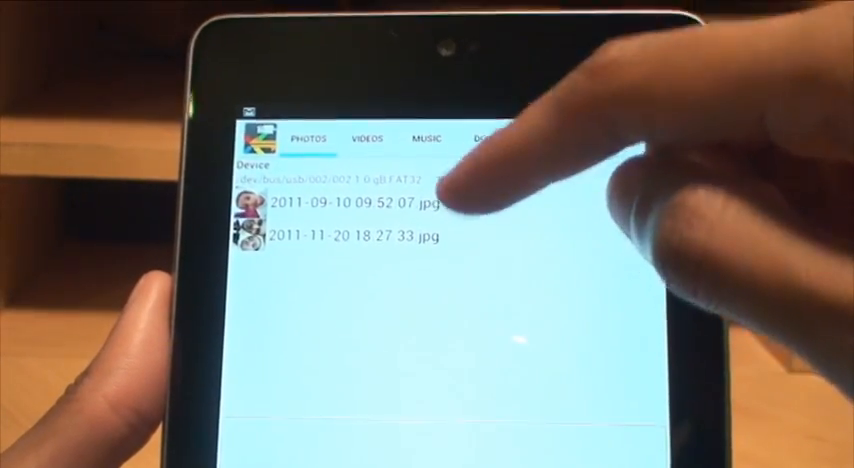
Show the drive's two videos, 131671550.mp4 and Ted_Restricted_Trailer_720p.mp4
left_click(368, 137)
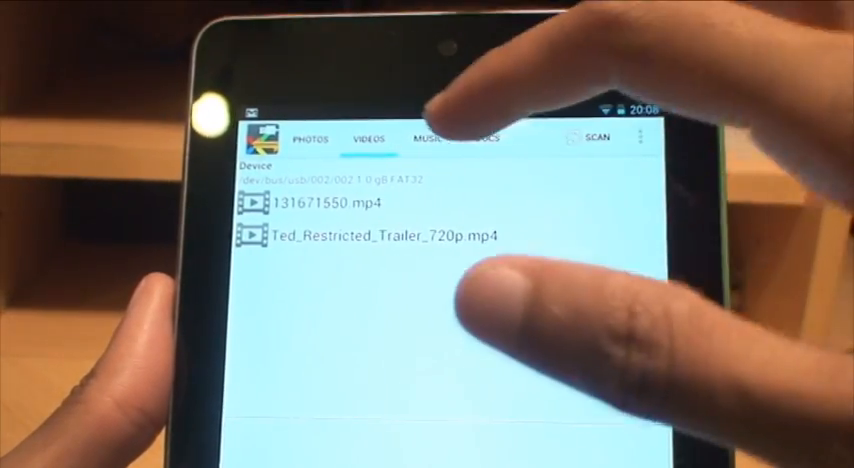
left_click(425, 135)
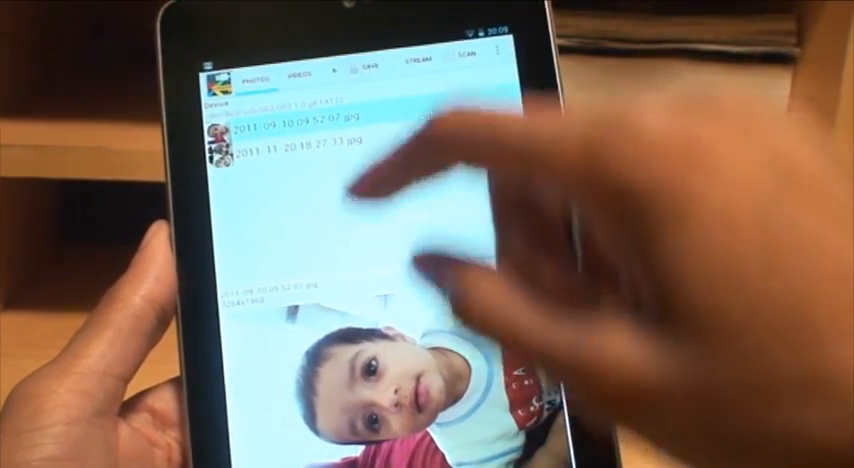
Return to the drive's video list and select 131671550.mp4
left_click(305, 71)
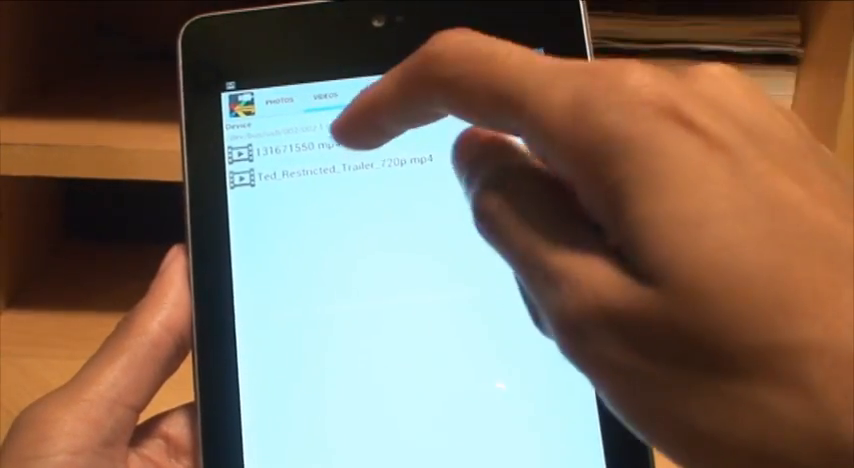
left_click(300, 150)
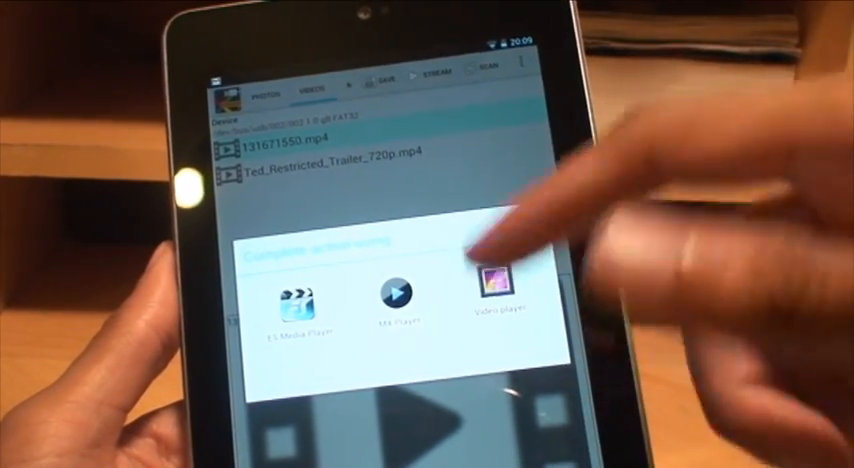
Choose MX Player to stream the USB video
left_click(503, 295)
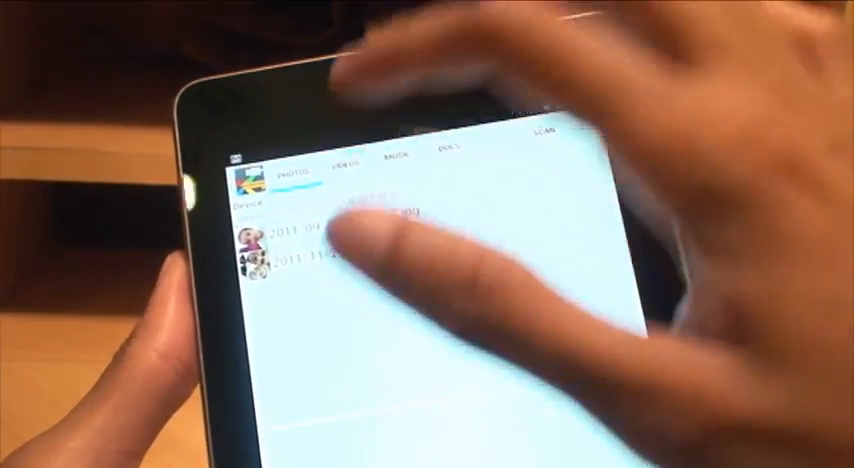
Open the first dated photo in the Photos list
left_click(347, 171)
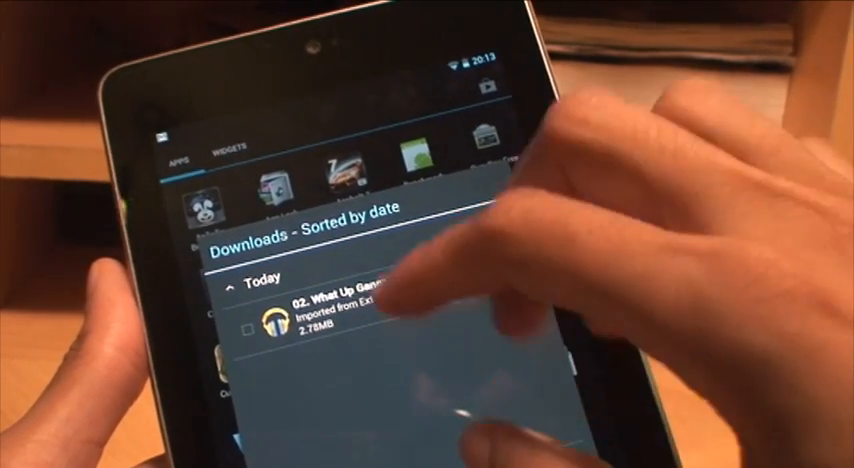
Play 02. What Up Gangsta.mp3 from Downloads, then pause it
left_click(330, 320)
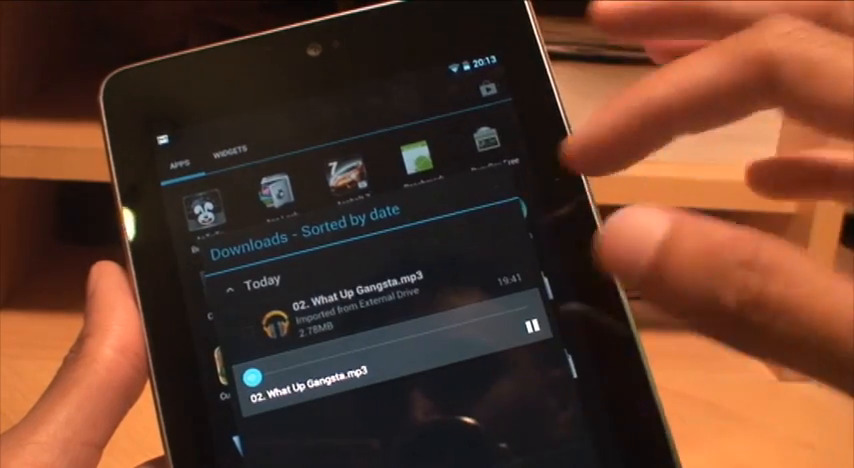
left_click(527, 329)
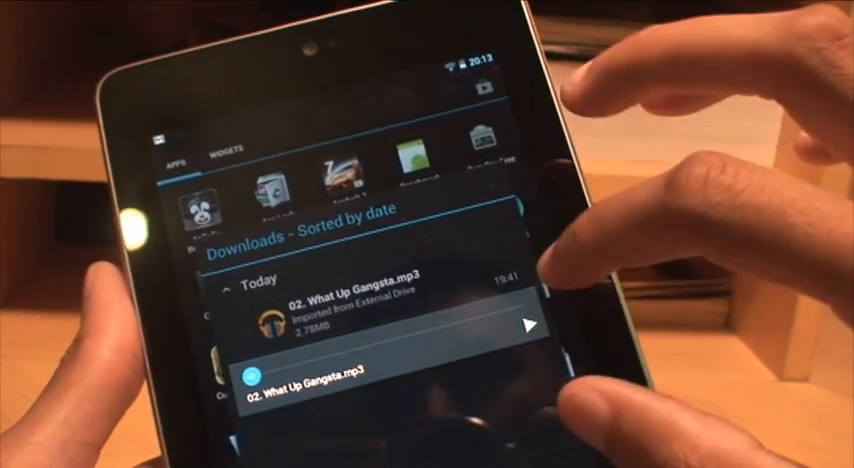